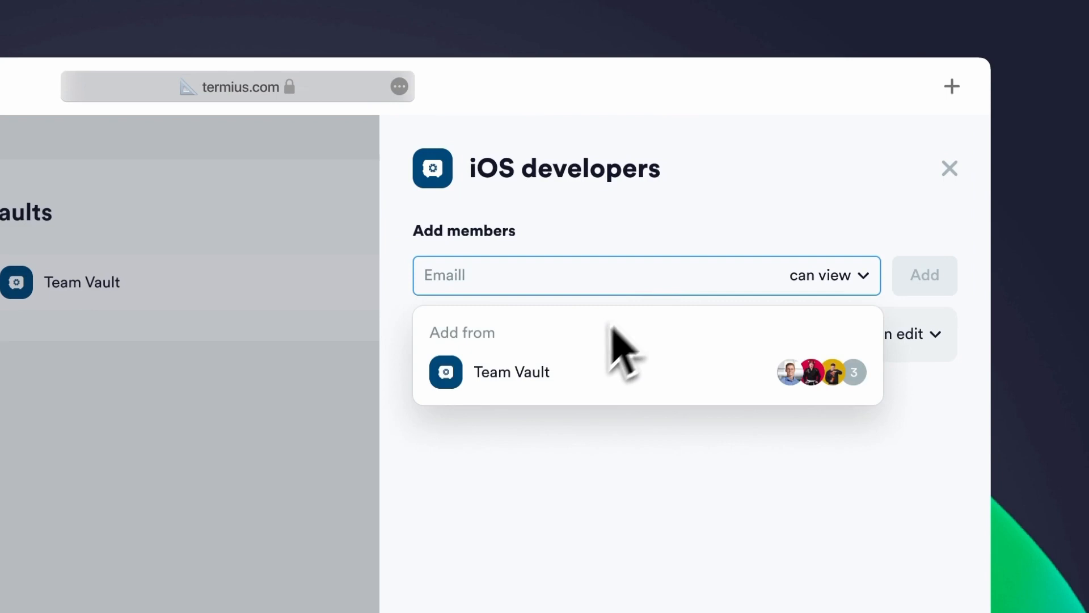
Add the Team Vault members to the iOS developers vault, prompting the Master Password confirmation.
click(512, 372)
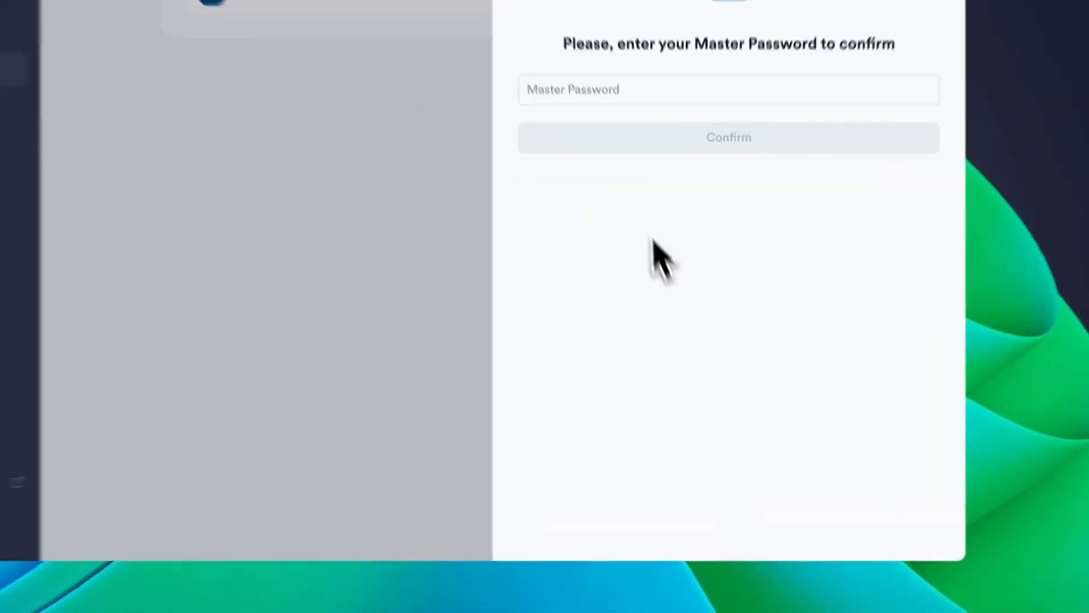